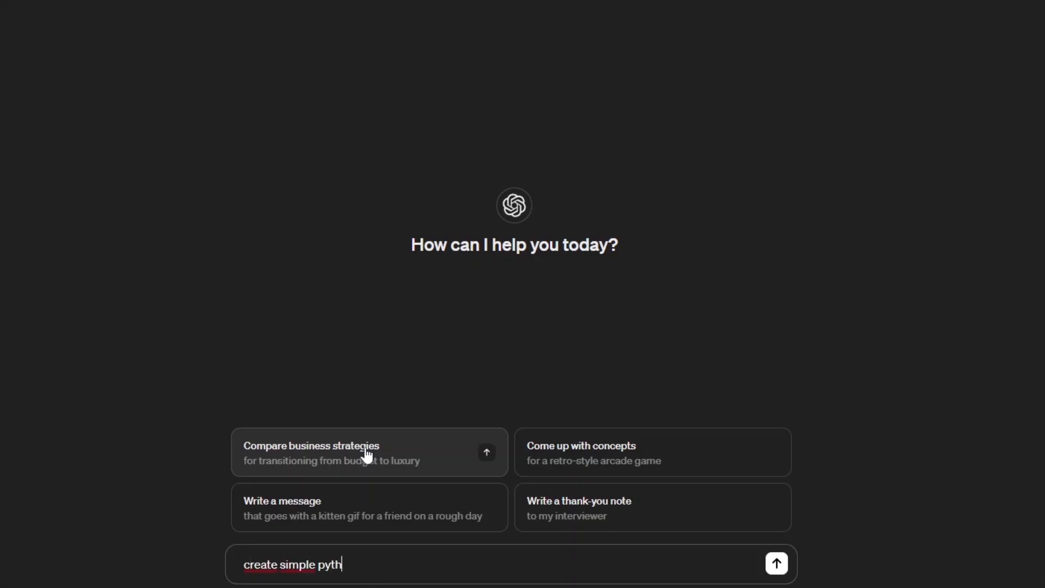
# Send the prompt requesting a simple Python program that asks for a name and greets the user
pyautogui.click(776, 563)
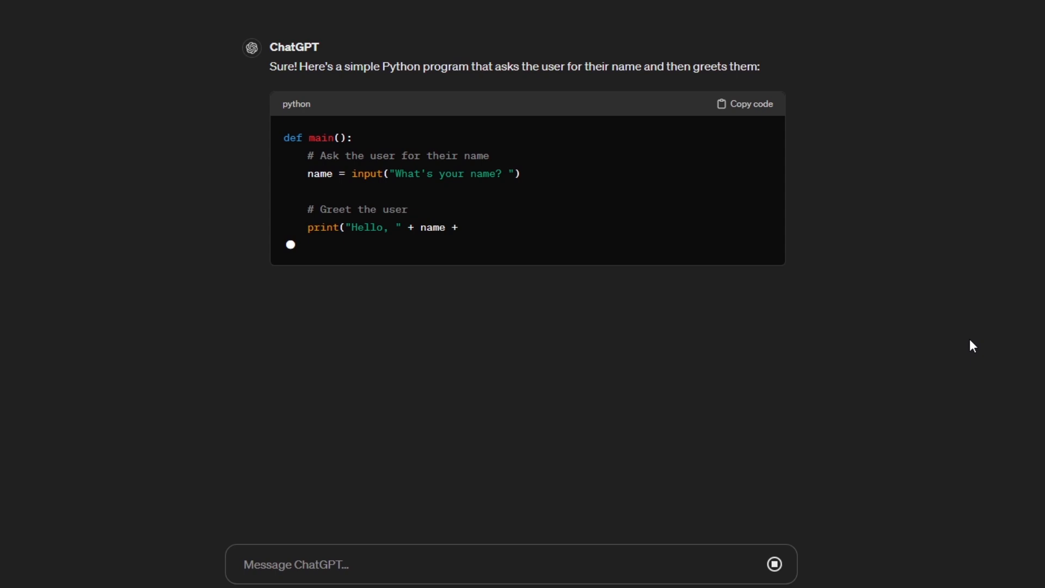